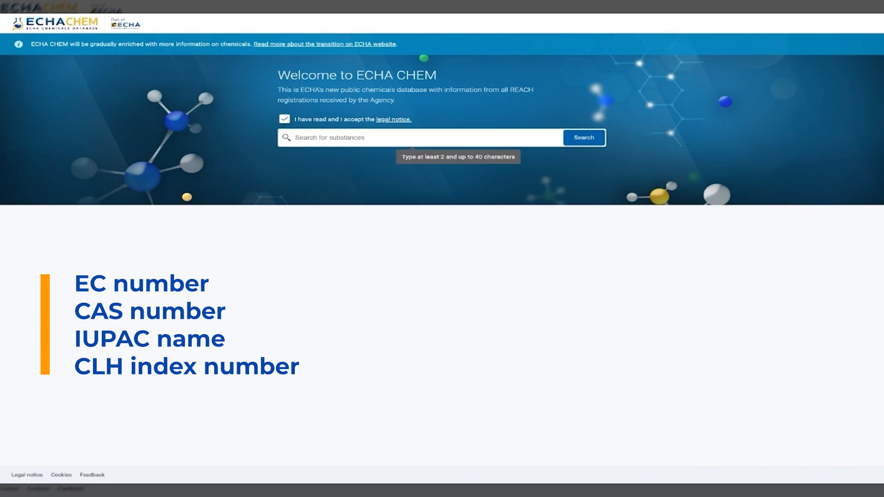
- Enter "diuron" as the substance search term on the welcome page
type("diuron")
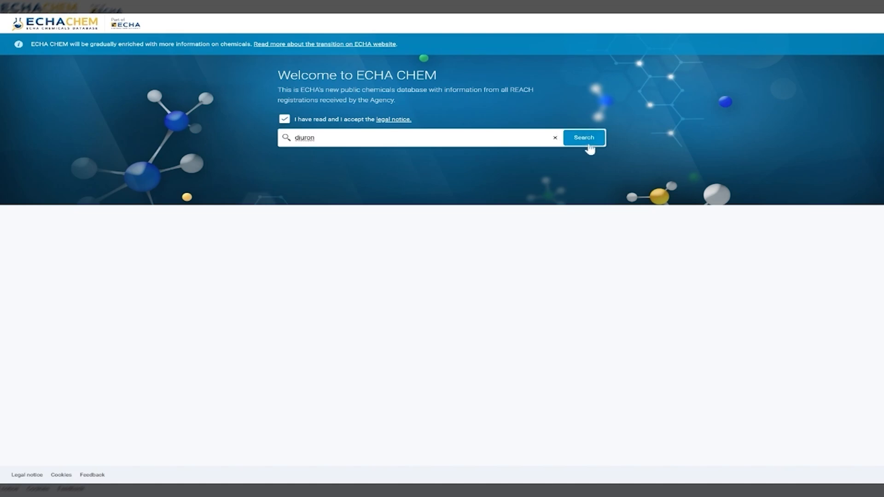
- Run the diuron search, returning diuron (ISO), EC 206-354-4, CAS 330-54-1
left_click(583, 137)
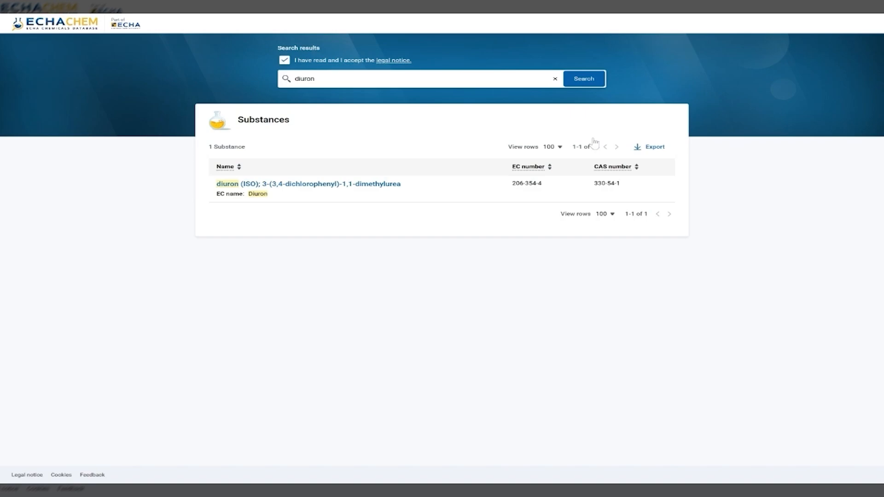
mouse_move(414, 145)
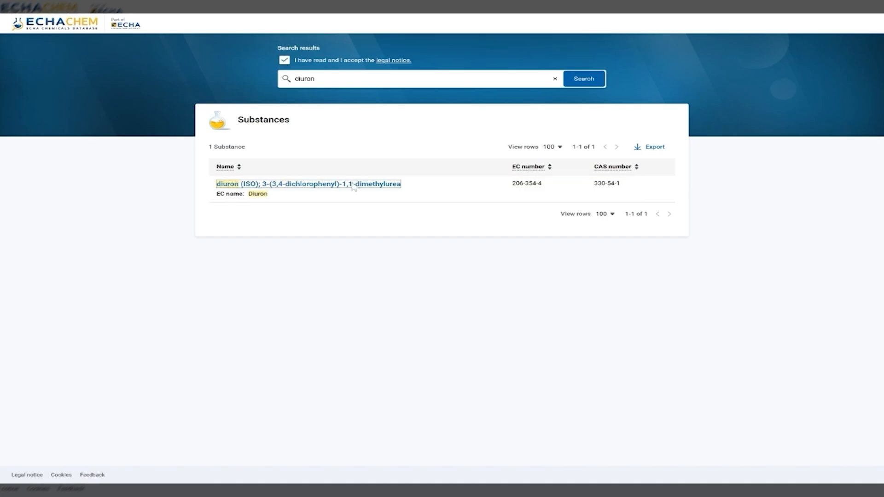
- Open diuron's substance overview with identity, 4 REACH registrations and classification
left_click(308, 185)
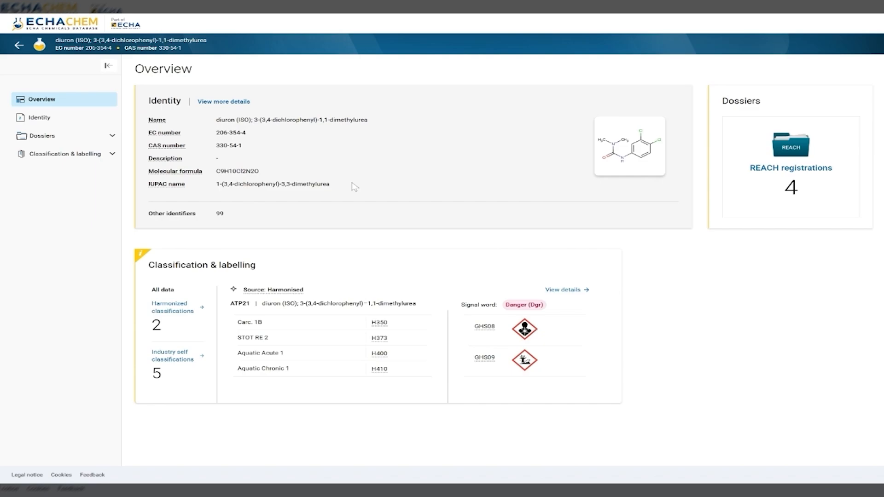
mouse_move(363, 245)
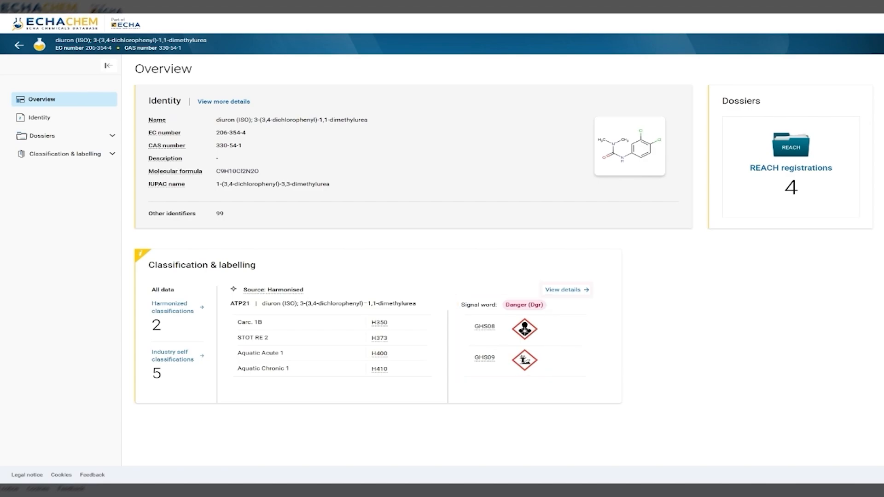
mouse_move(565, 290)
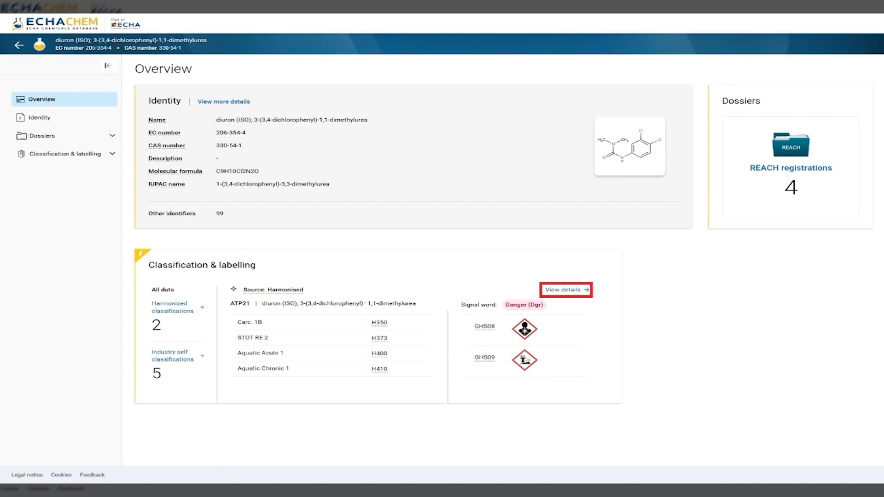
mouse_move(176, 307)
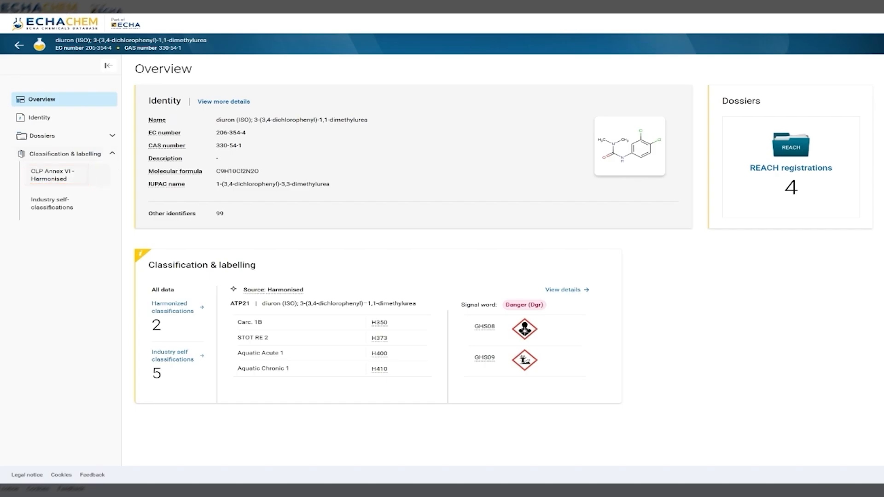
- Show diuron's CLP Annex VI harmonised entry ATP01corr with hazard classes and pictograms
left_click(53, 175)
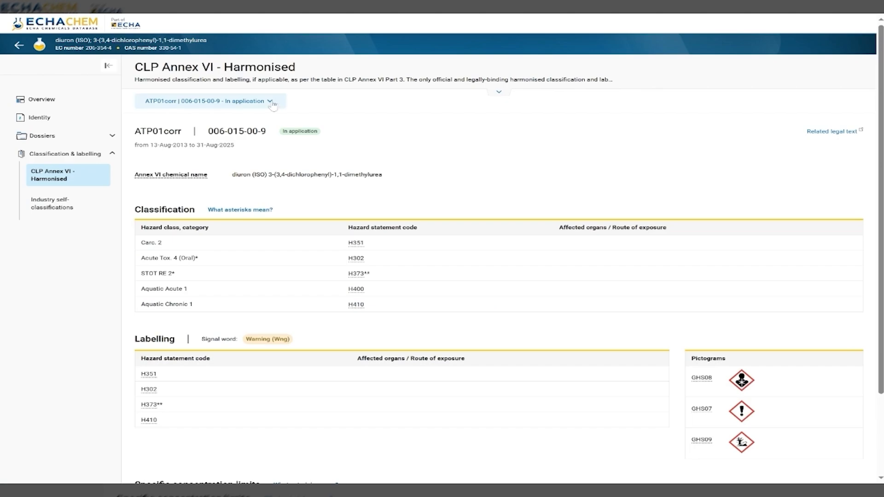
left_click(270, 101)
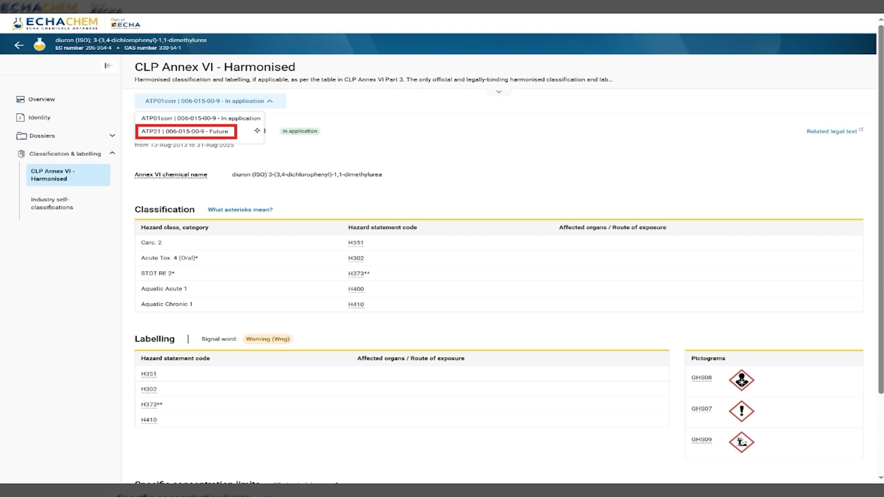
left_click(197, 119)
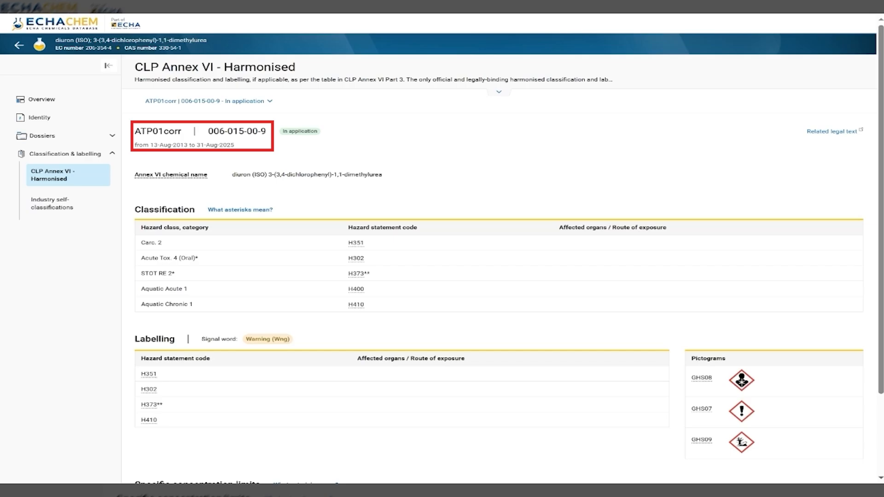
- Bring the concentration limits and M-factors (acute M=10) into view
scroll("down", 3)
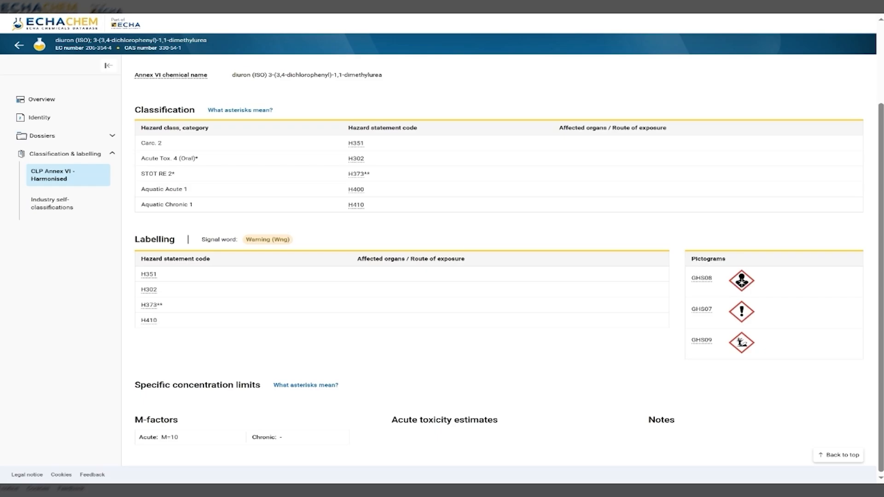
- Return to diuron's substance overview page
left_click(41, 99)
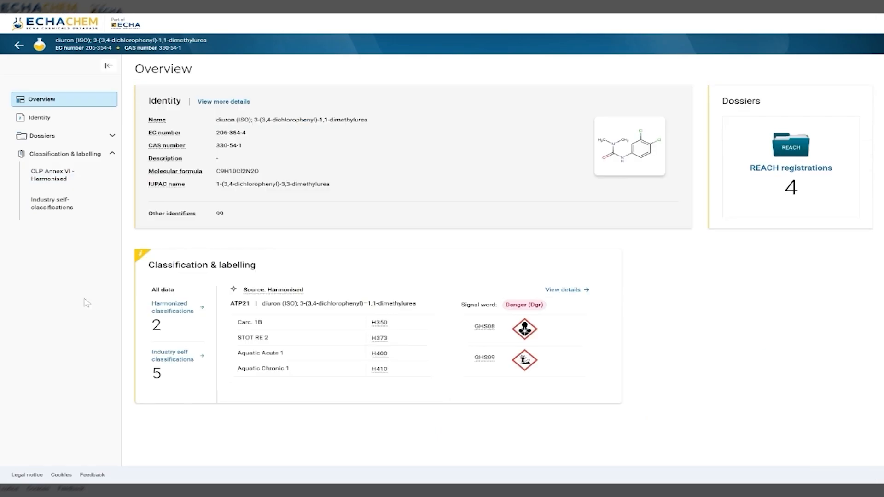
mouse_move(95, 360)
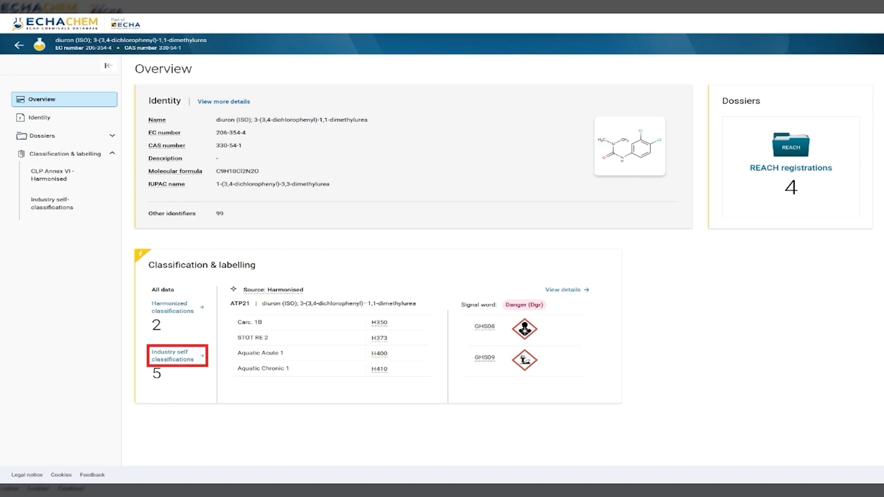
mouse_move(37, 321)
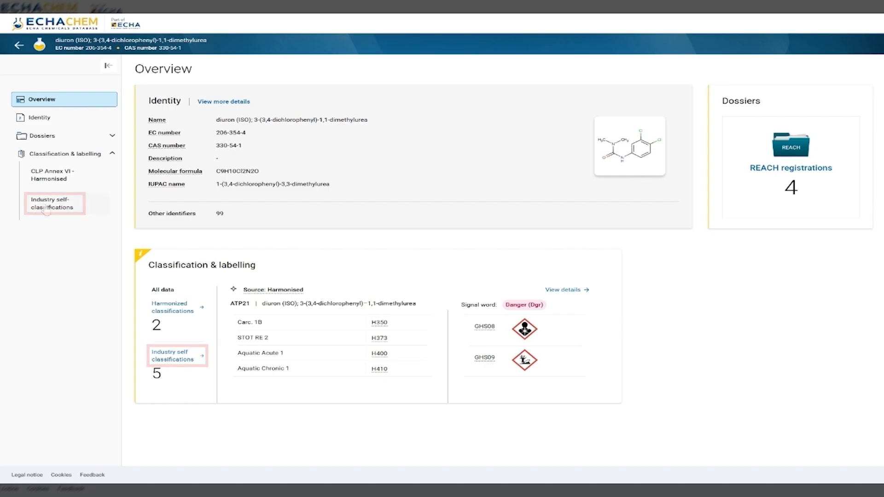
- Show industry self-classifications for the REACH Joint submission, Active - 63.12%
left_click(55, 203)
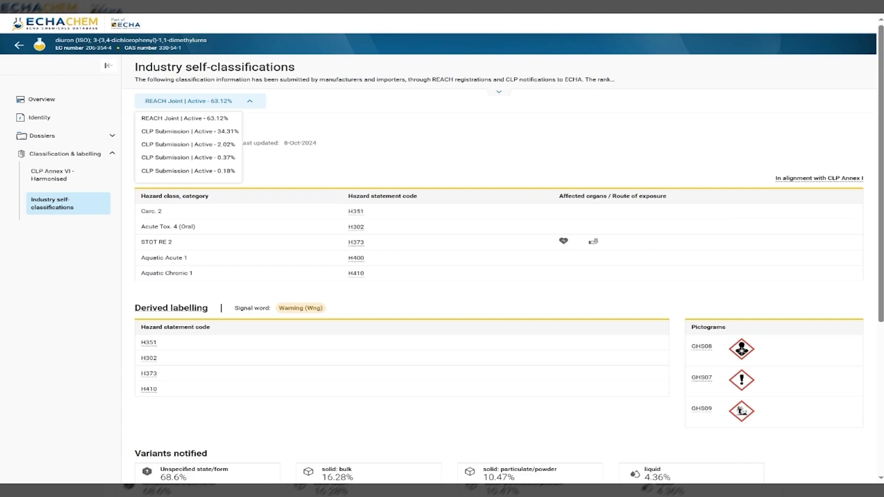
left_click(185, 118)
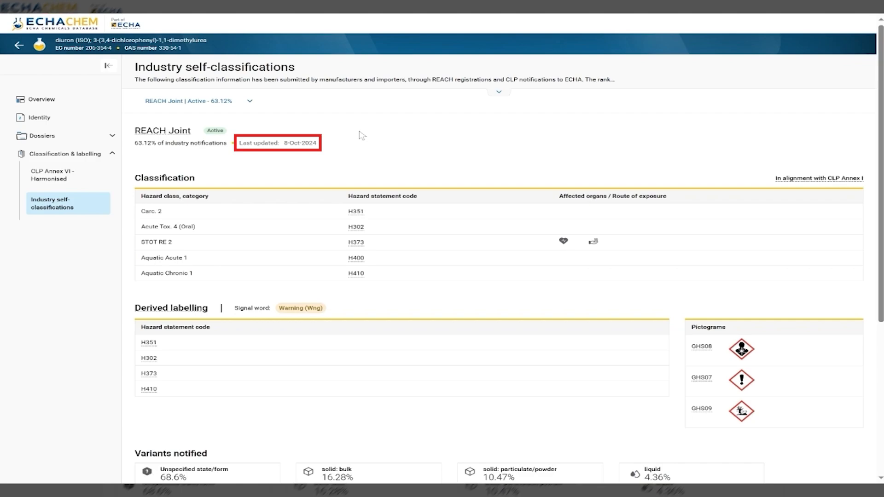
mouse_move(814, 442)
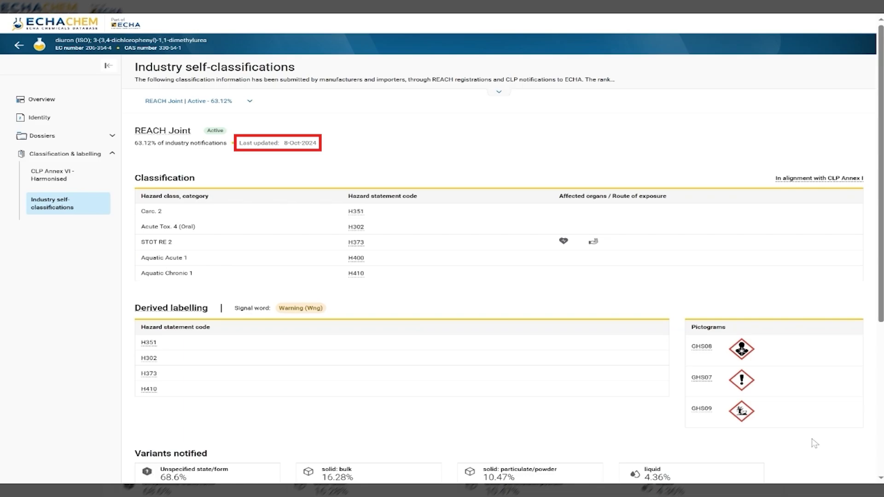
scroll("down", 3)
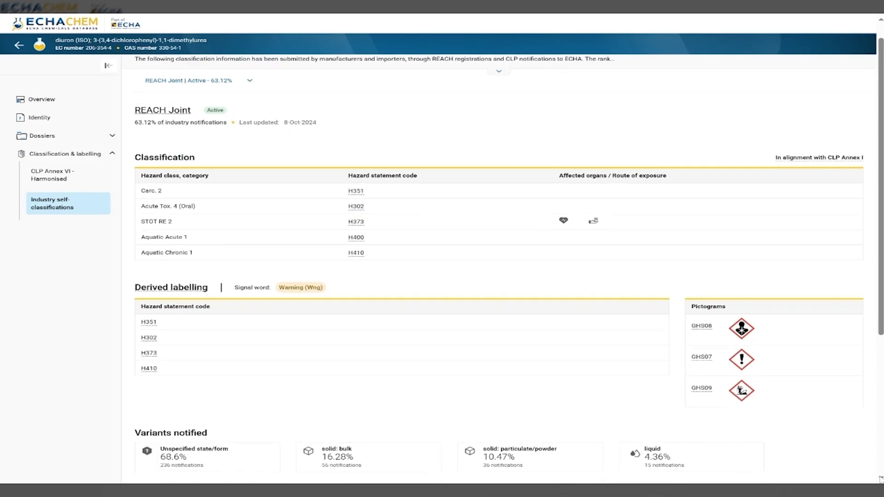
scroll("down", 3)
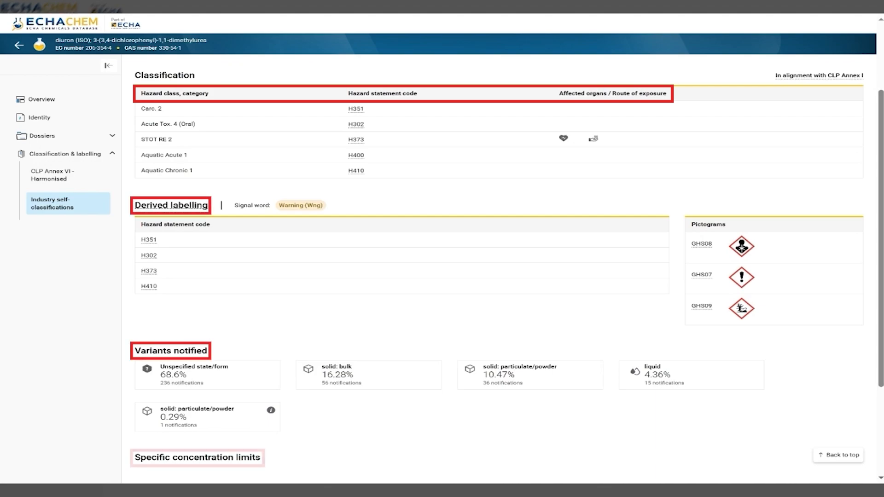
scroll("down", 3)
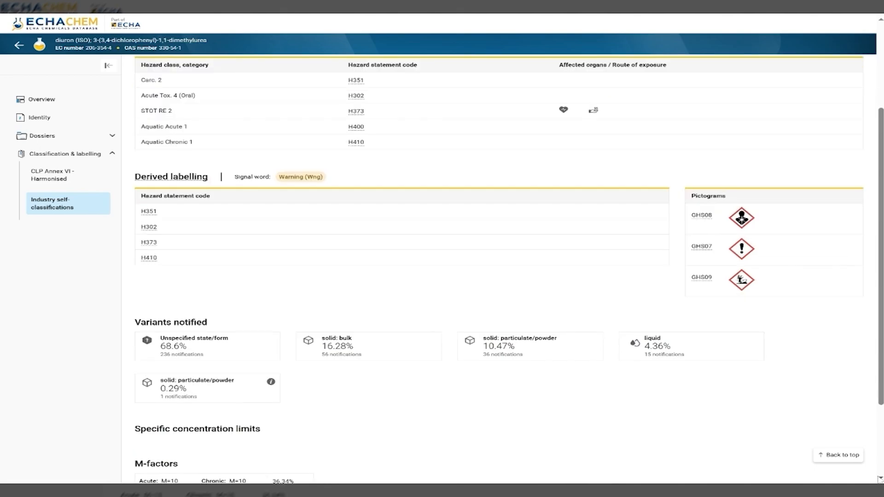
scroll("down", 3)
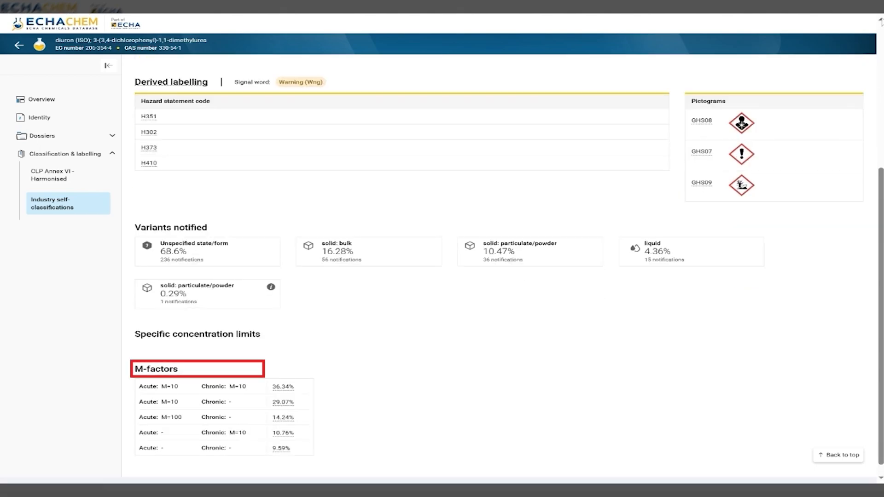
scroll("up", 3)
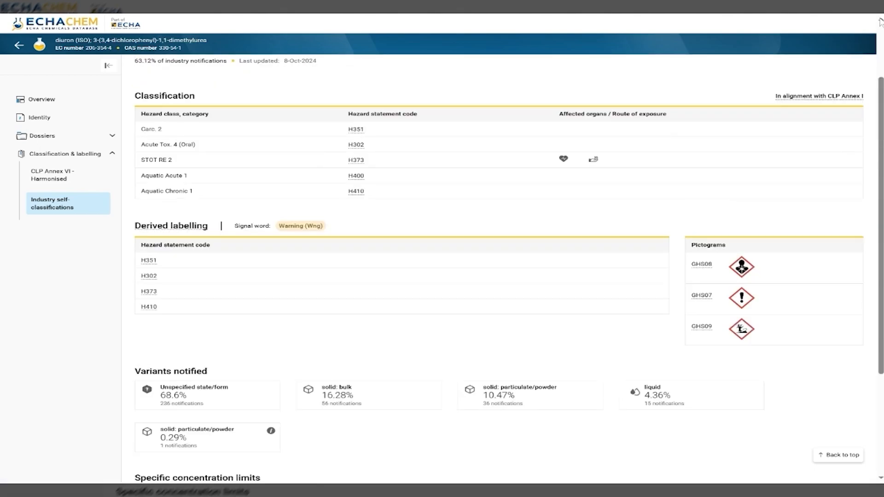
mouse_move(355, 145)
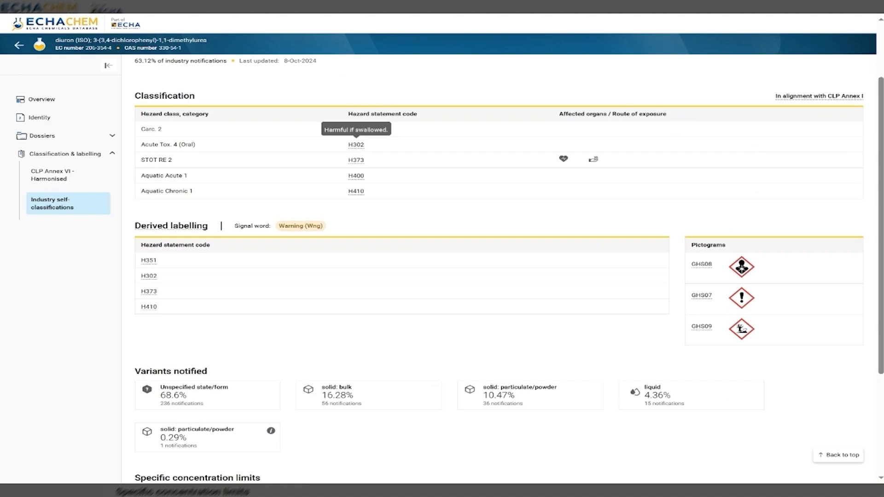
mouse_move(741, 267)
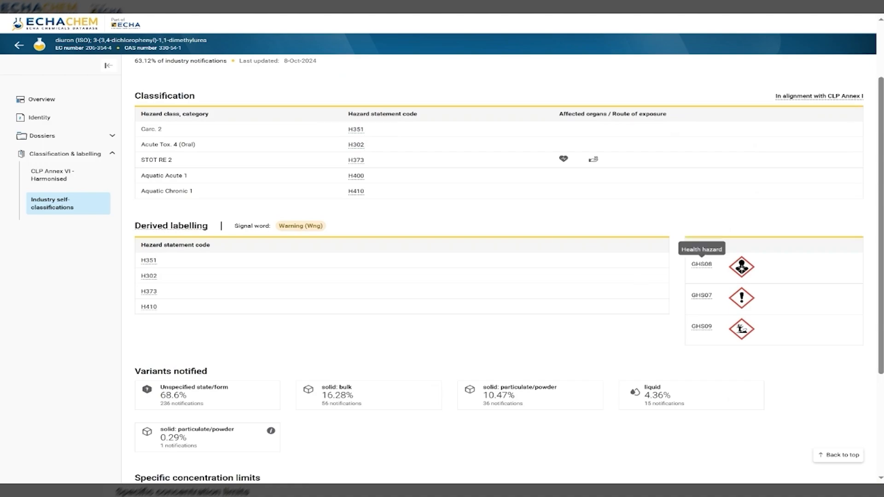
mouse_move(650, 257)
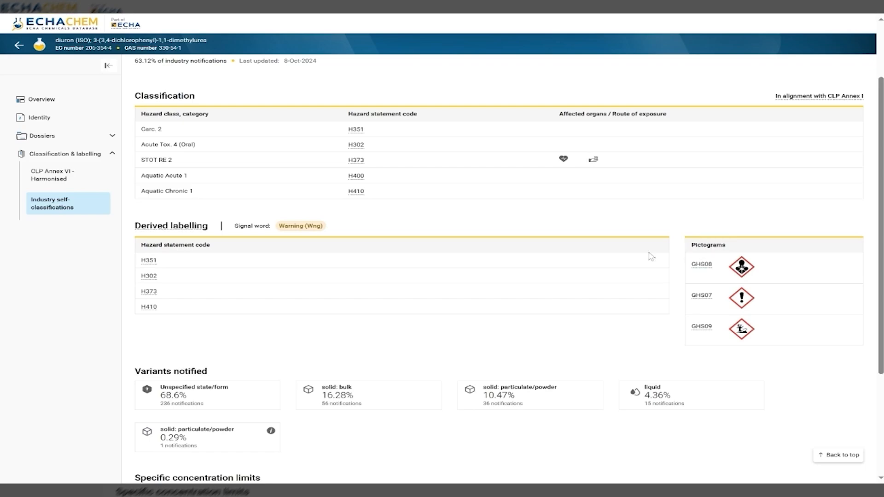
left_click(563, 159)
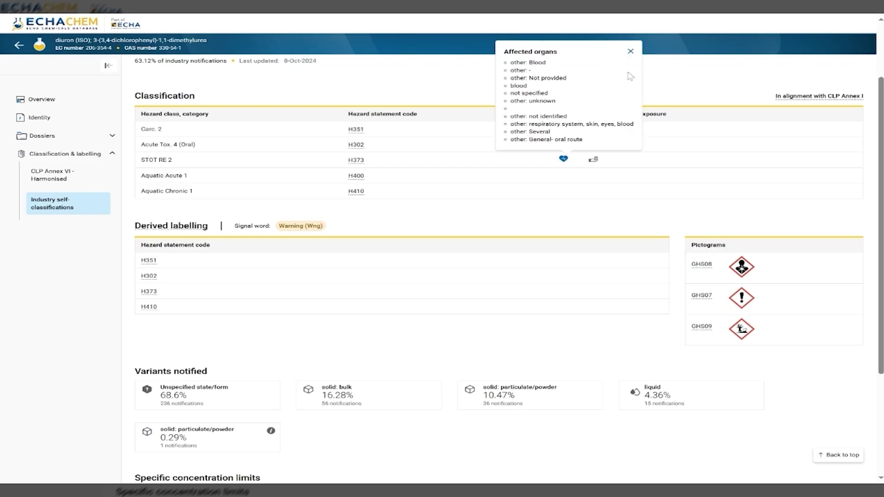
left_click(630, 51)
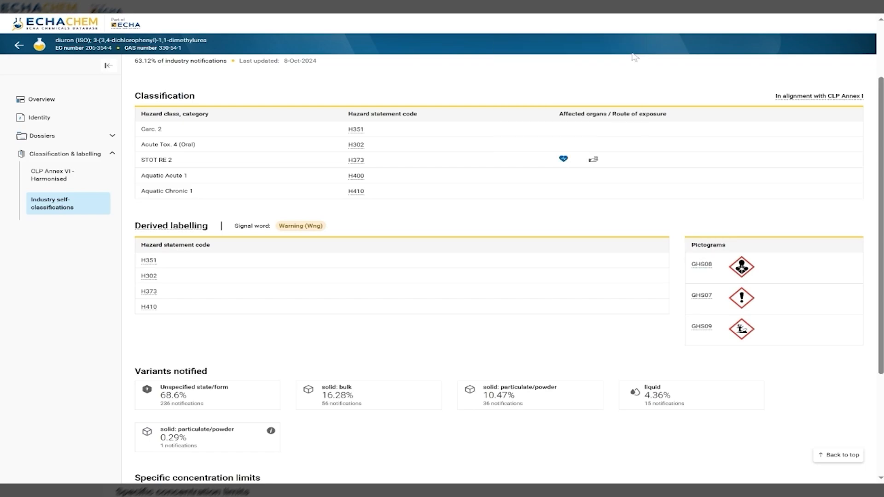
mouse_move(709, 88)
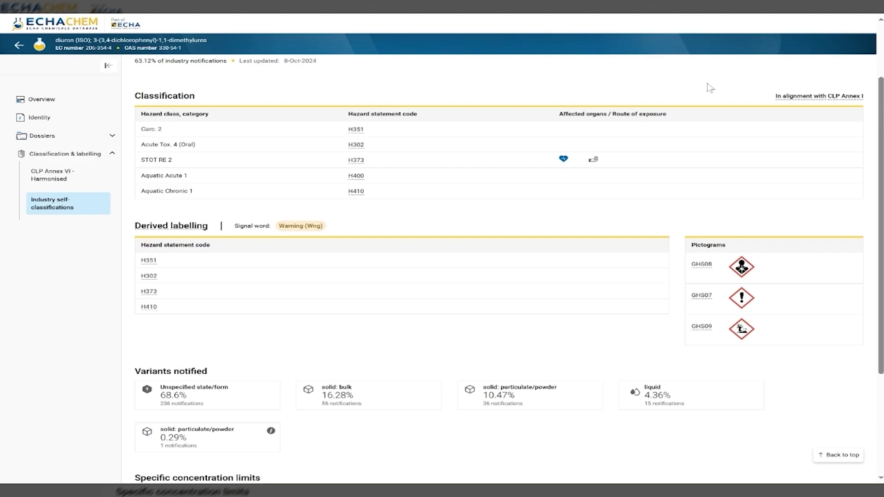
mouse_move(709, 89)
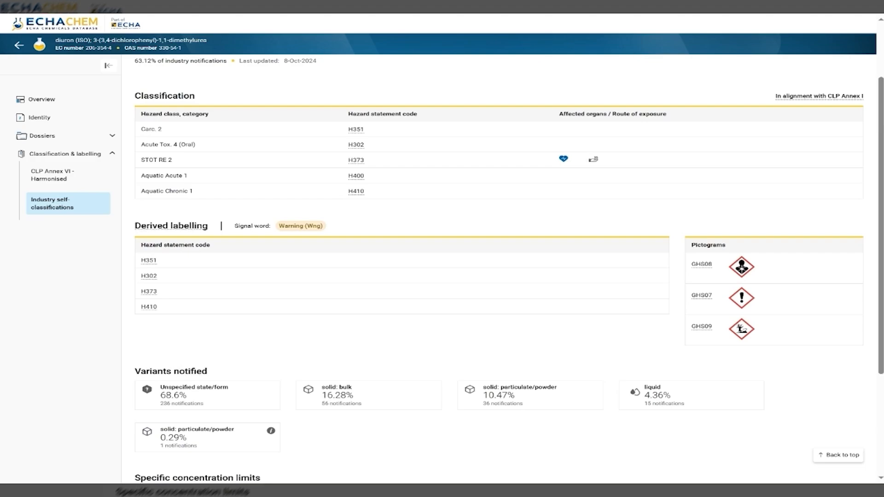
mouse_move(817, 94)
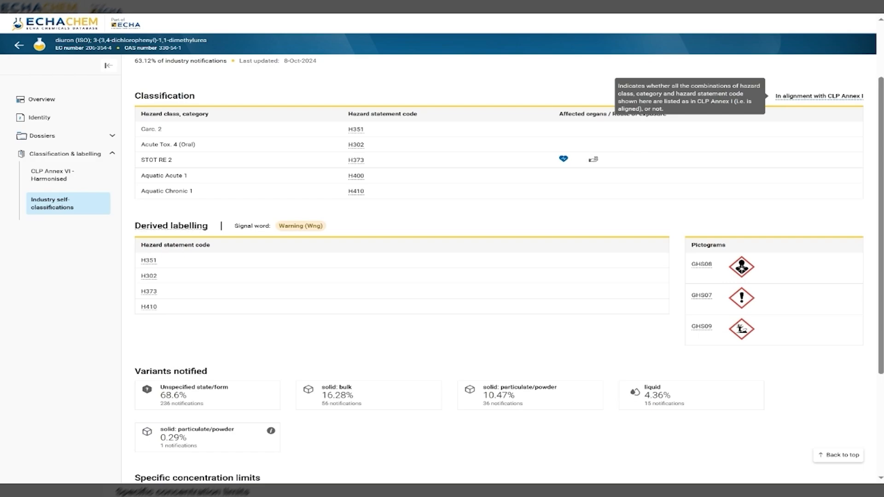
mouse_move(617, 94)
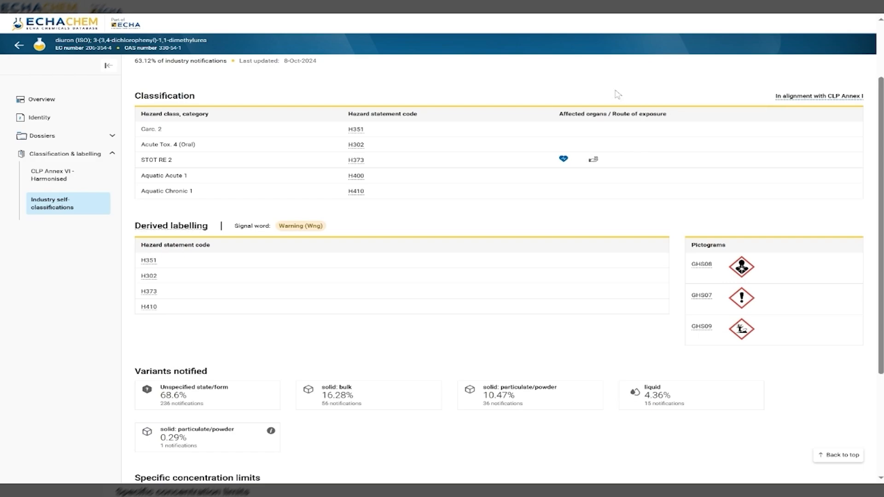
mouse_move(615, 94)
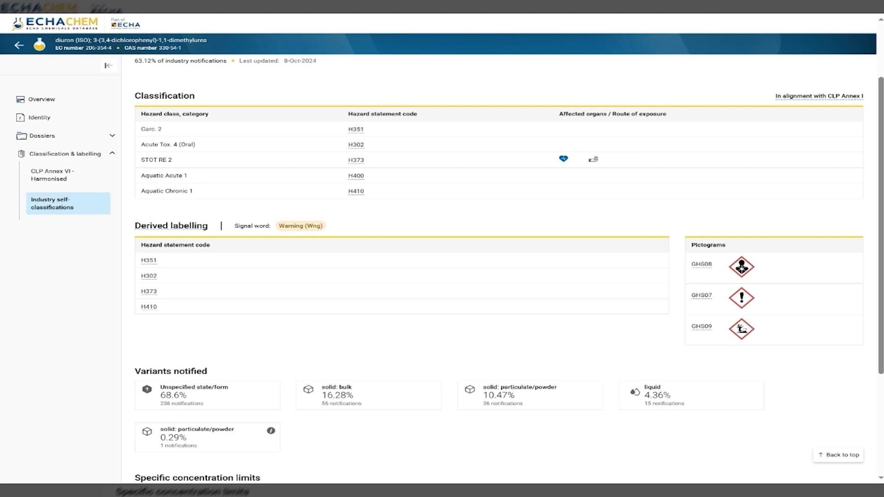
mouse_move(171, 226)
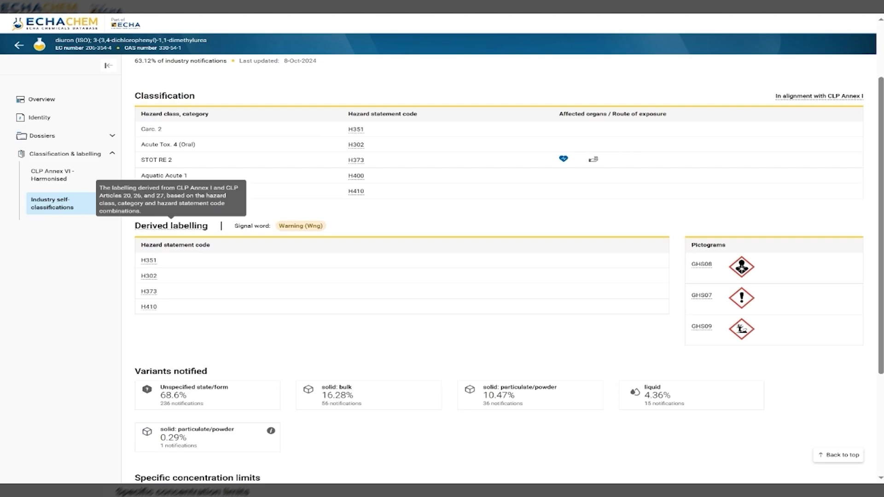